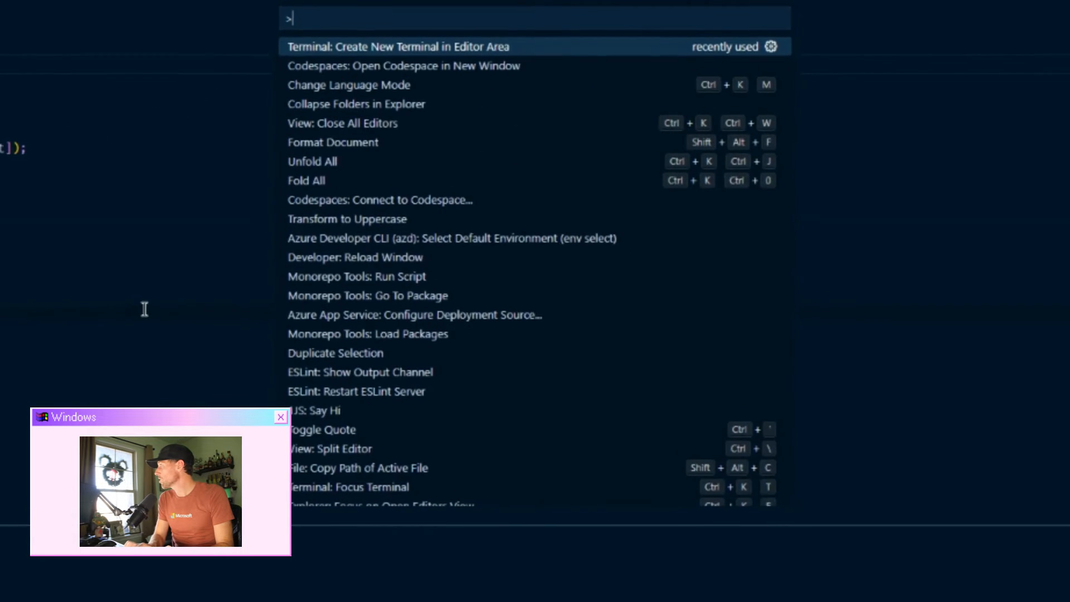
Step: Create a new zsh terminal in the editor area via the Command Palette
left_click(398, 46)
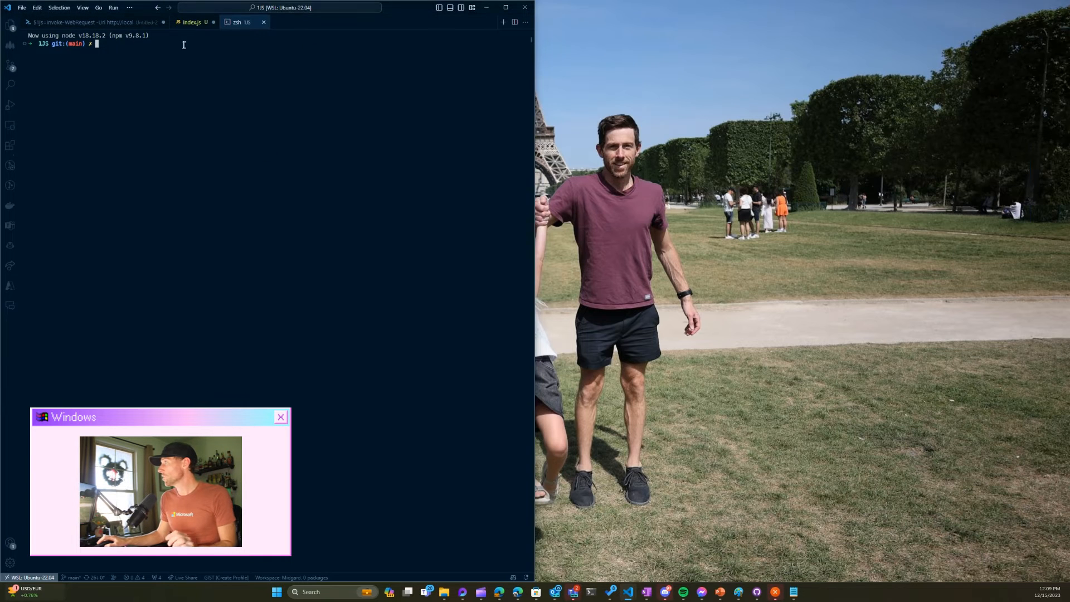
Step: Switch to index.js and grab the zsh terminal tab to drag it out
left_click(190, 23)
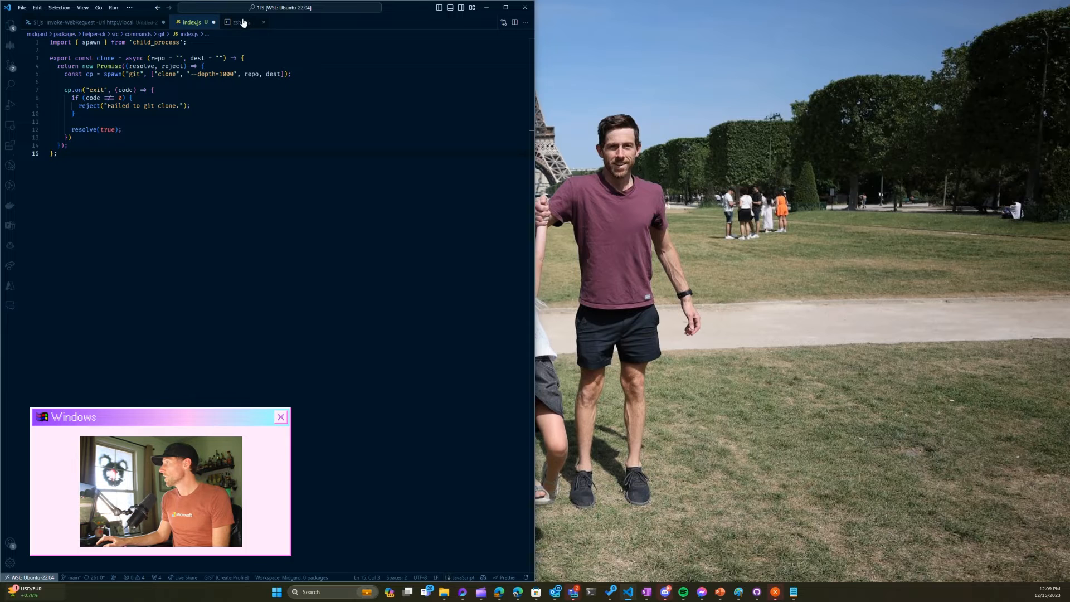
left_click(238, 22)
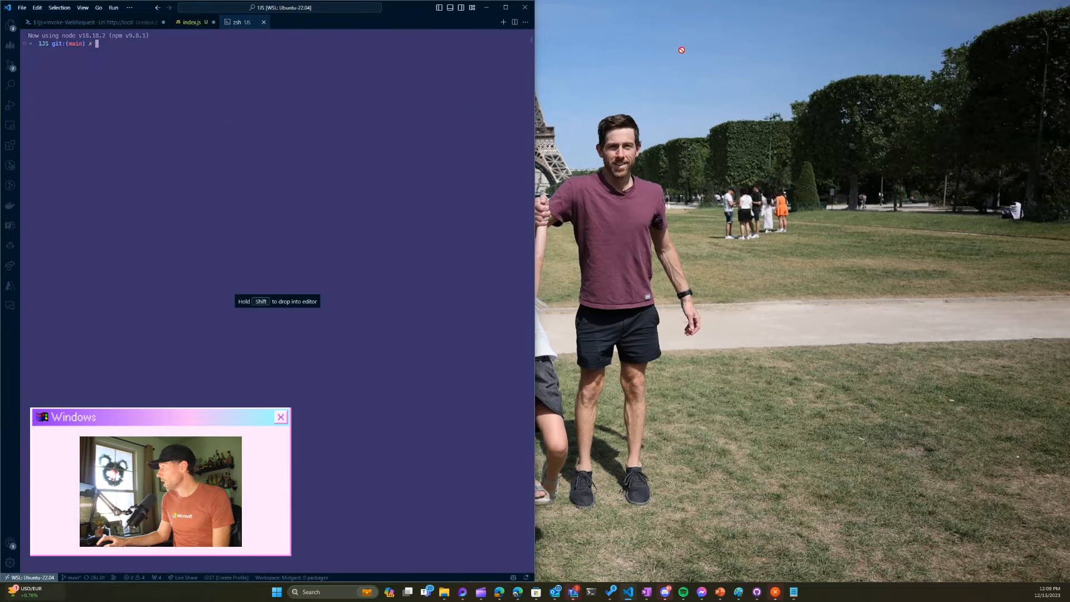